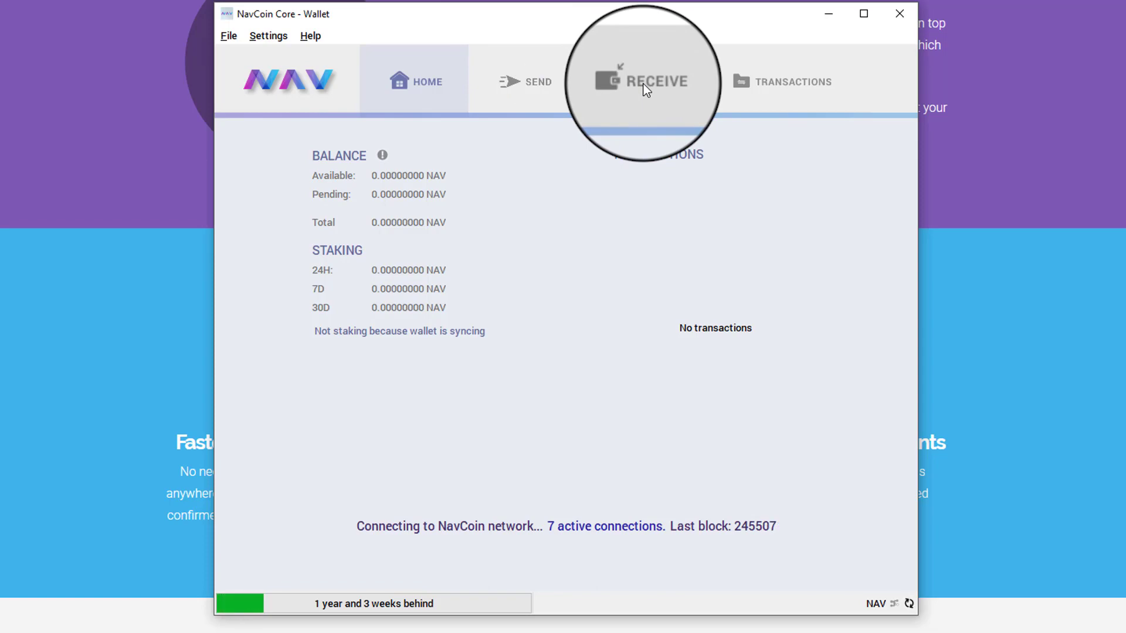
# Step: Open the Receive section of NavCoin Core to collect a deposit address
pyautogui.click(644, 80)
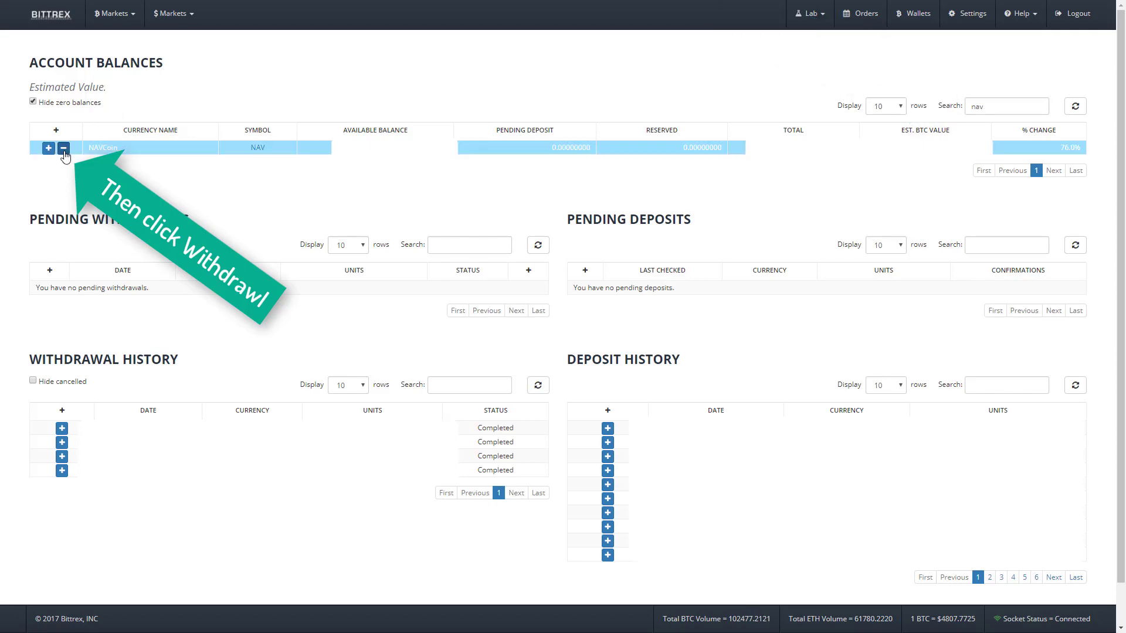
pyautogui.click(63, 148)
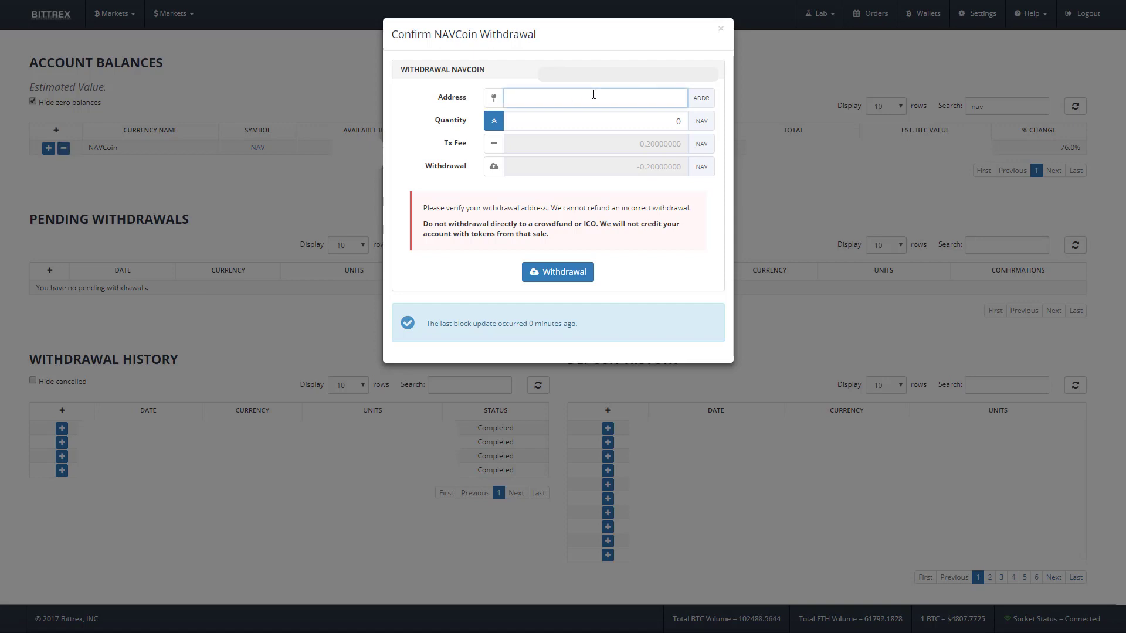
pyautogui.write('Nd8oCLVNpqkyzESXgKoRYkCoLFXL55eAMg')
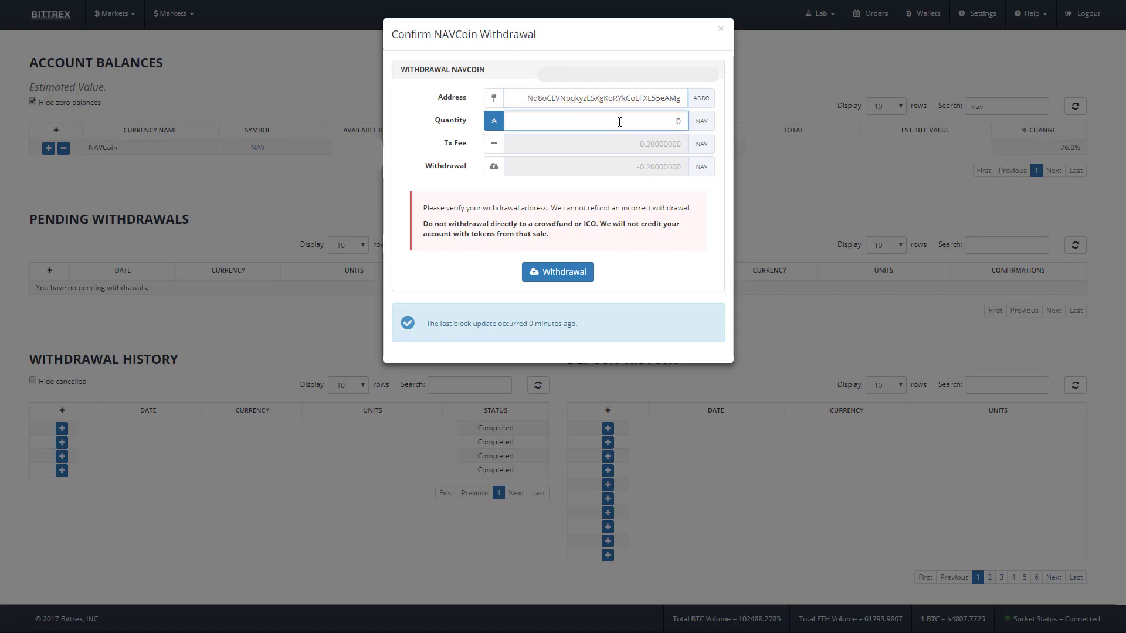
pyautogui.write('100')
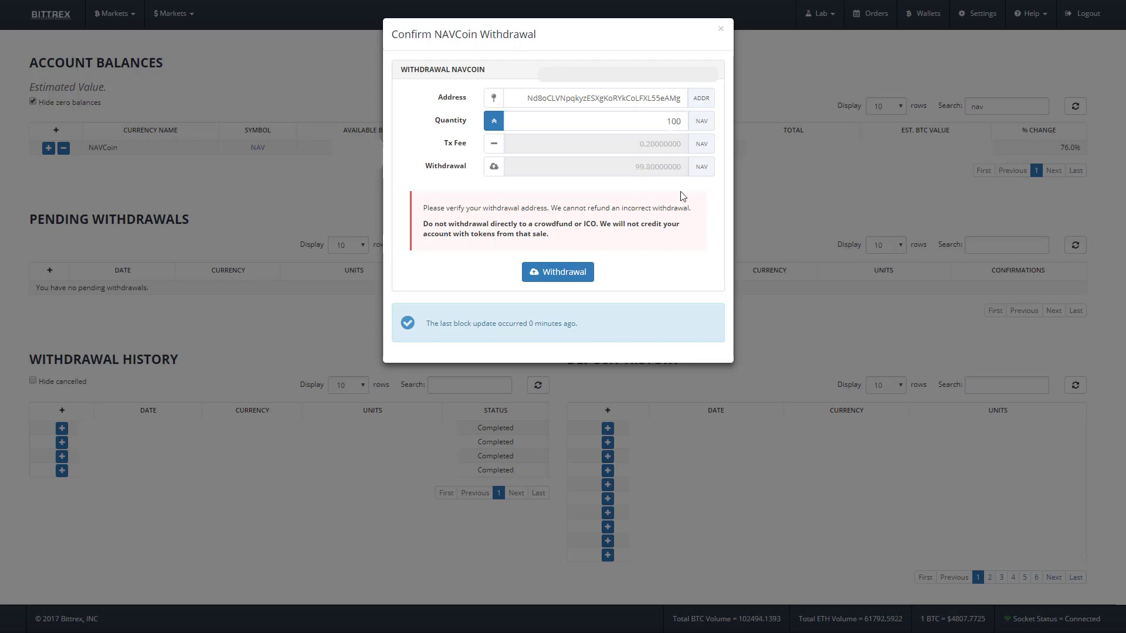
pyautogui.moveTo(616, 248)
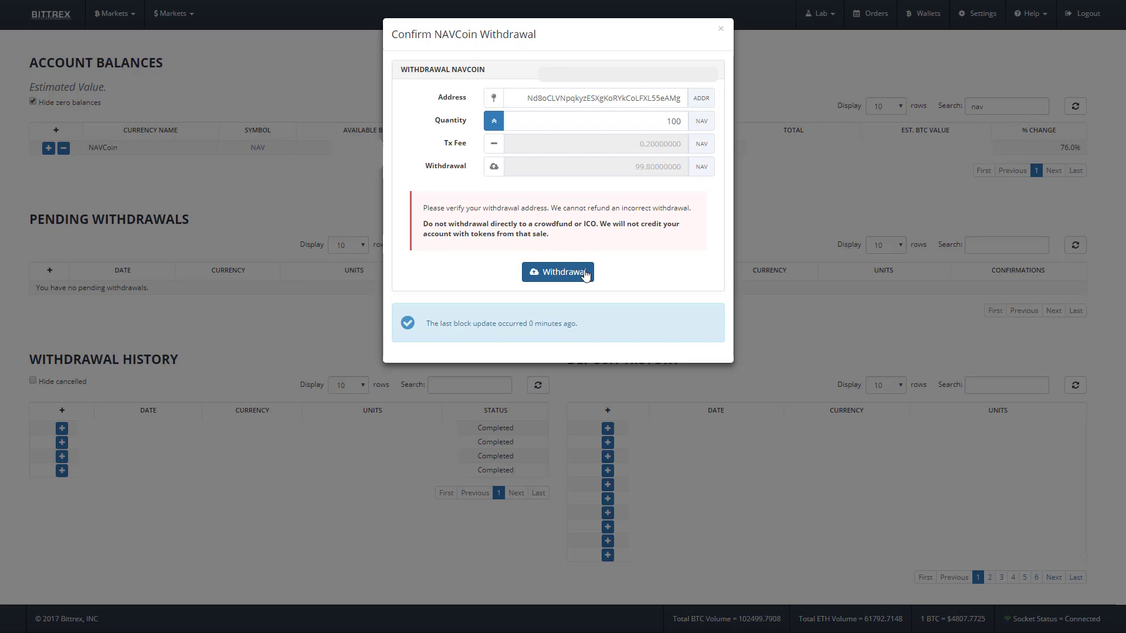
pyautogui.click(558, 271)
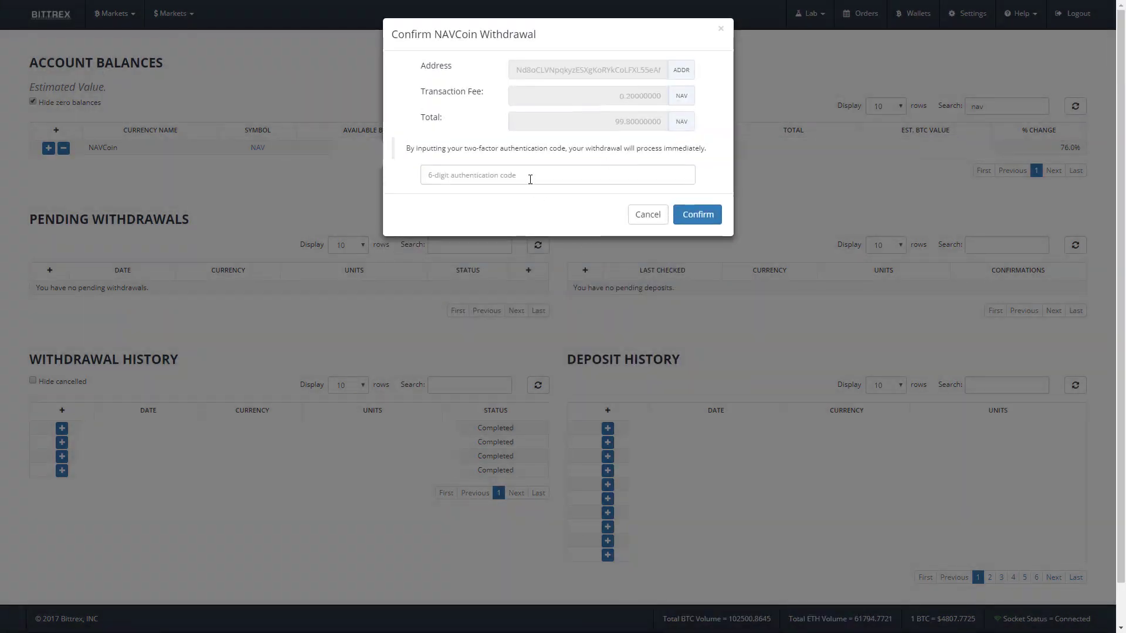
pyautogui.write('072')
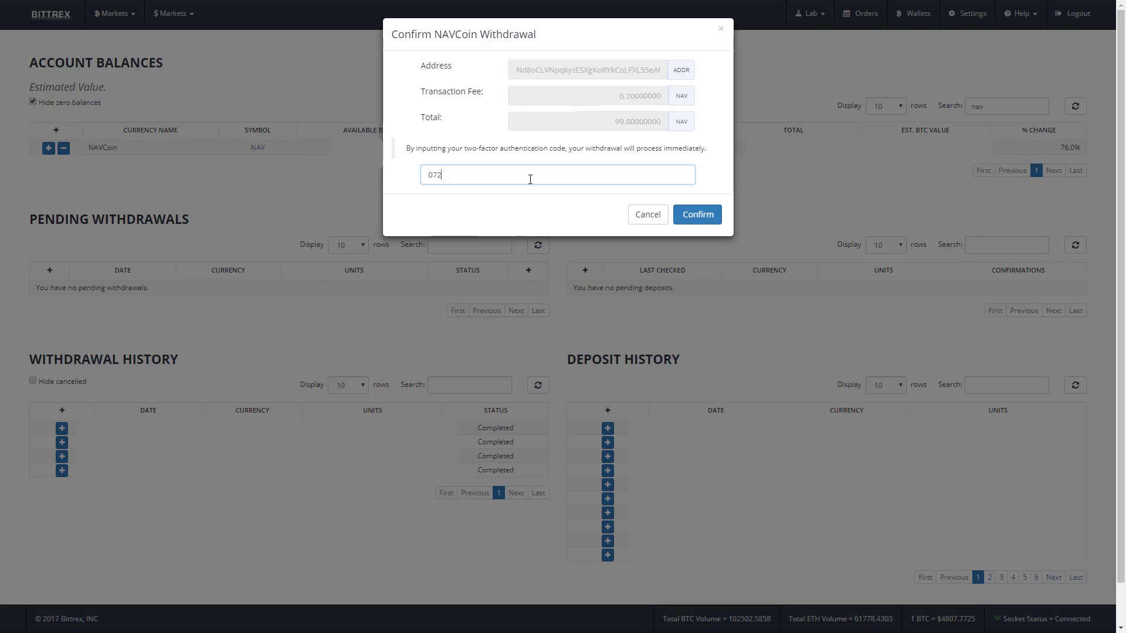
pyautogui.click(696, 214)
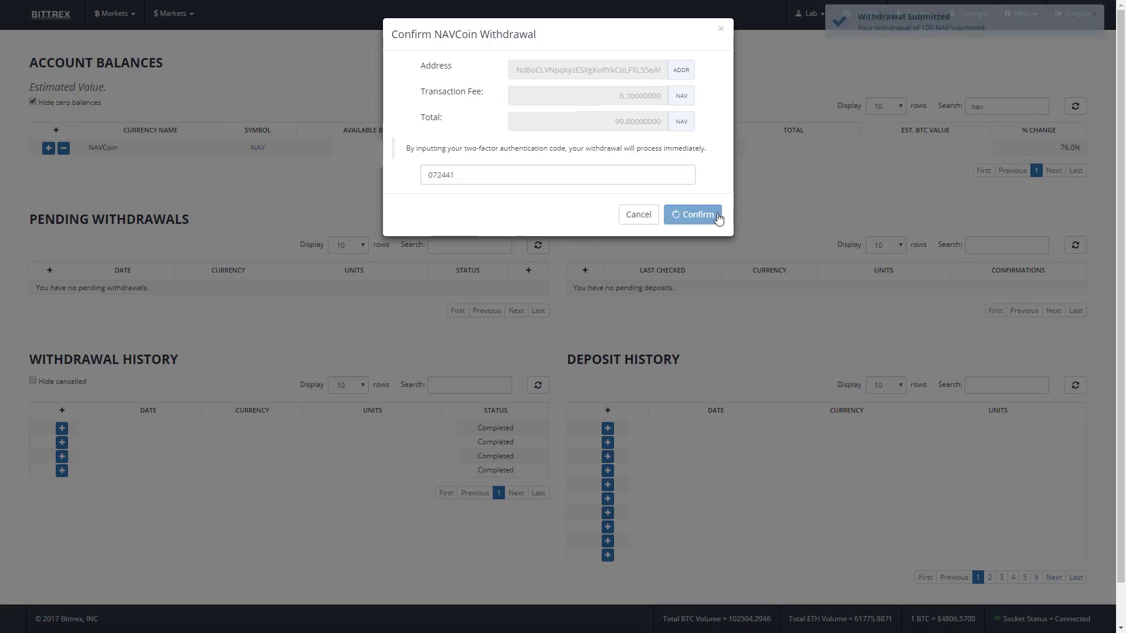
# Step: Refresh Pending Withdrawals to show the 99.8 NAV withdrawal as Authorized
pyautogui.click(692, 214)
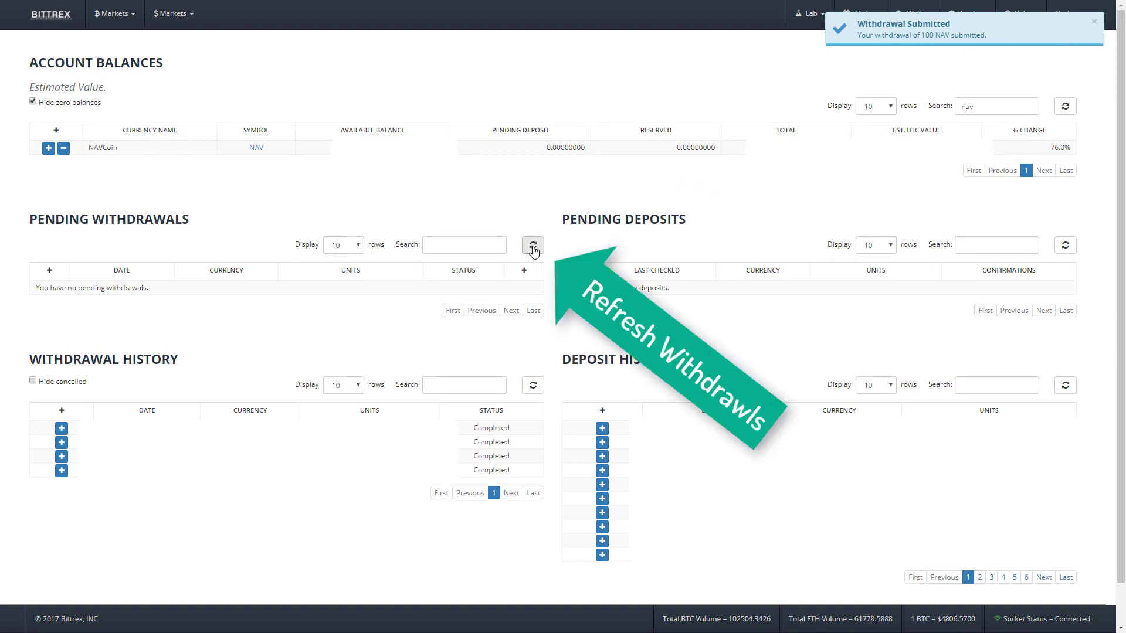
pyautogui.click(532, 245)
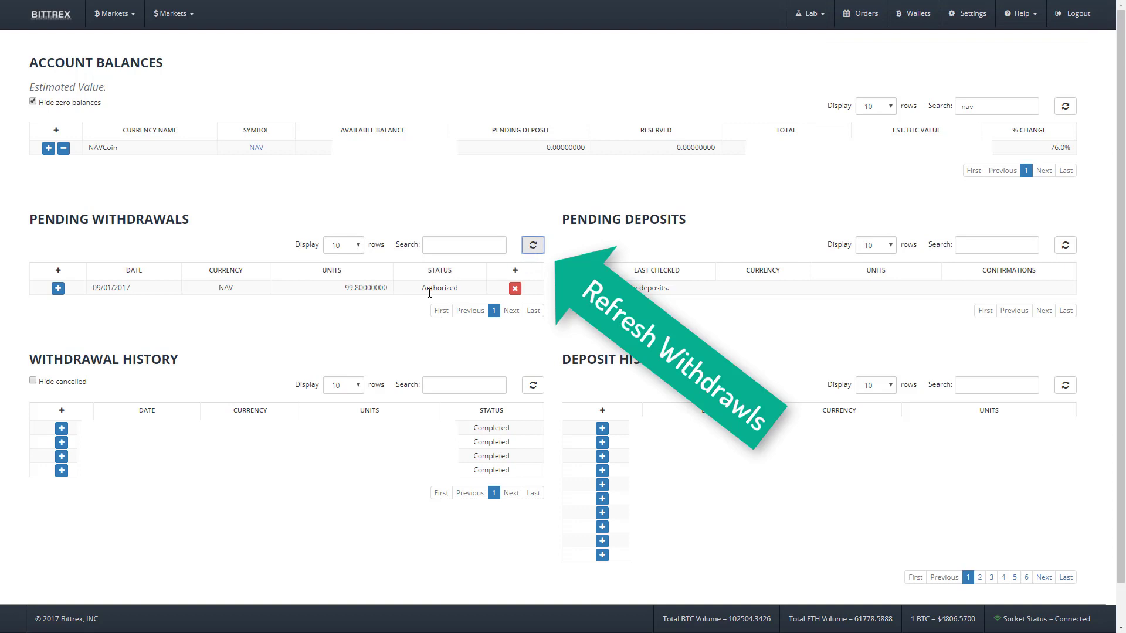
pyautogui.click(532, 245)
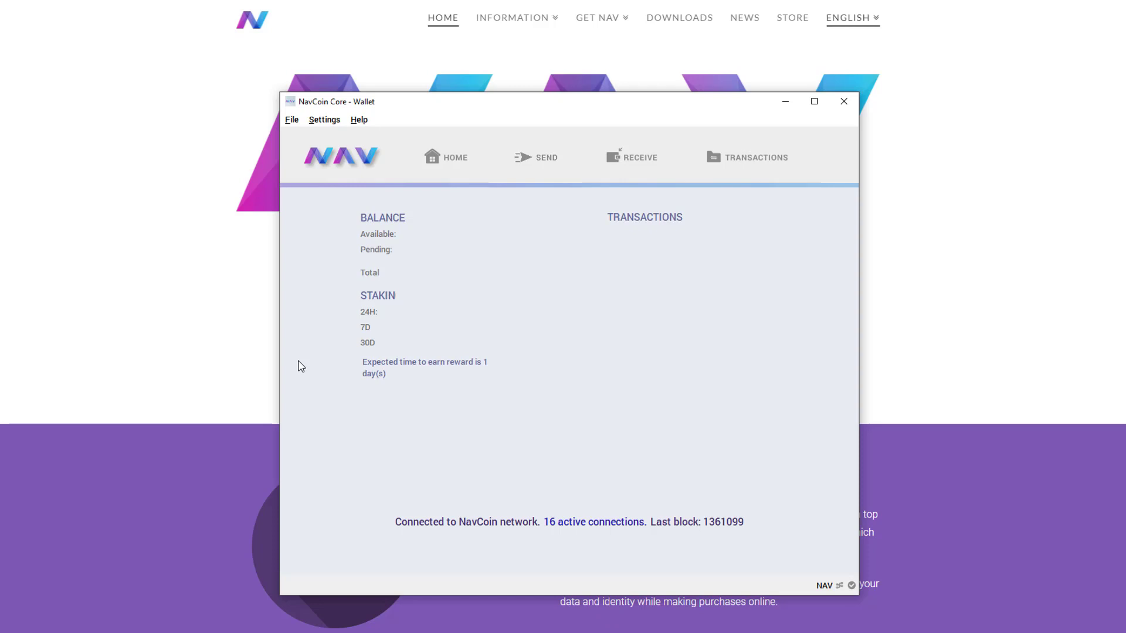
# Step: Start Settings > Encrypt Wallet and submit a new passphrase
pyautogui.click(292, 119)
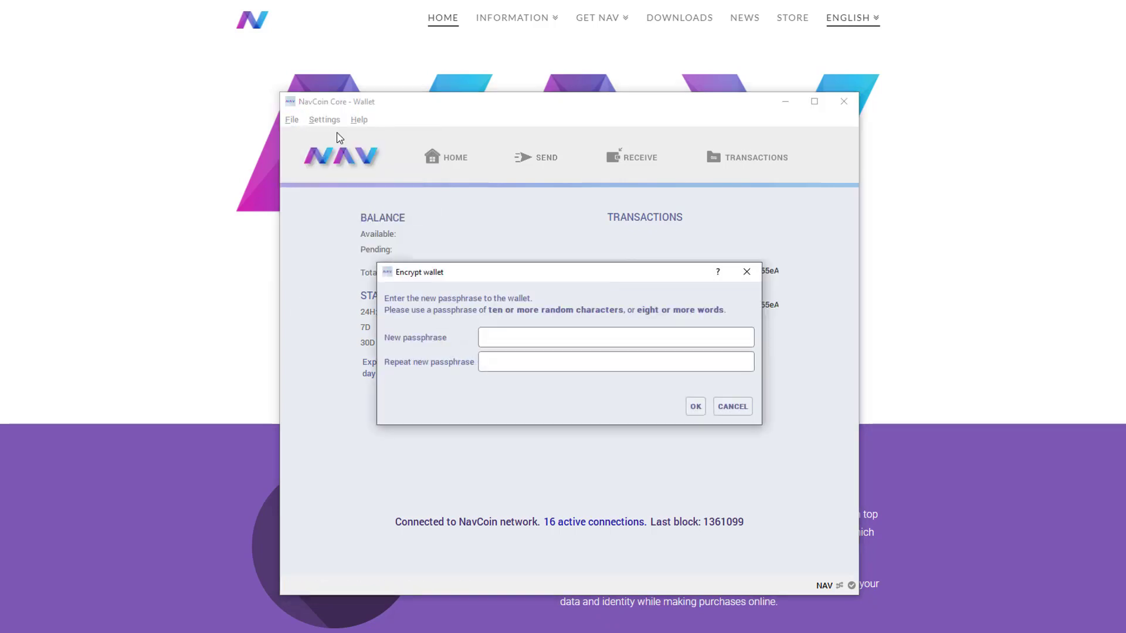
pyautogui.click(615, 338)
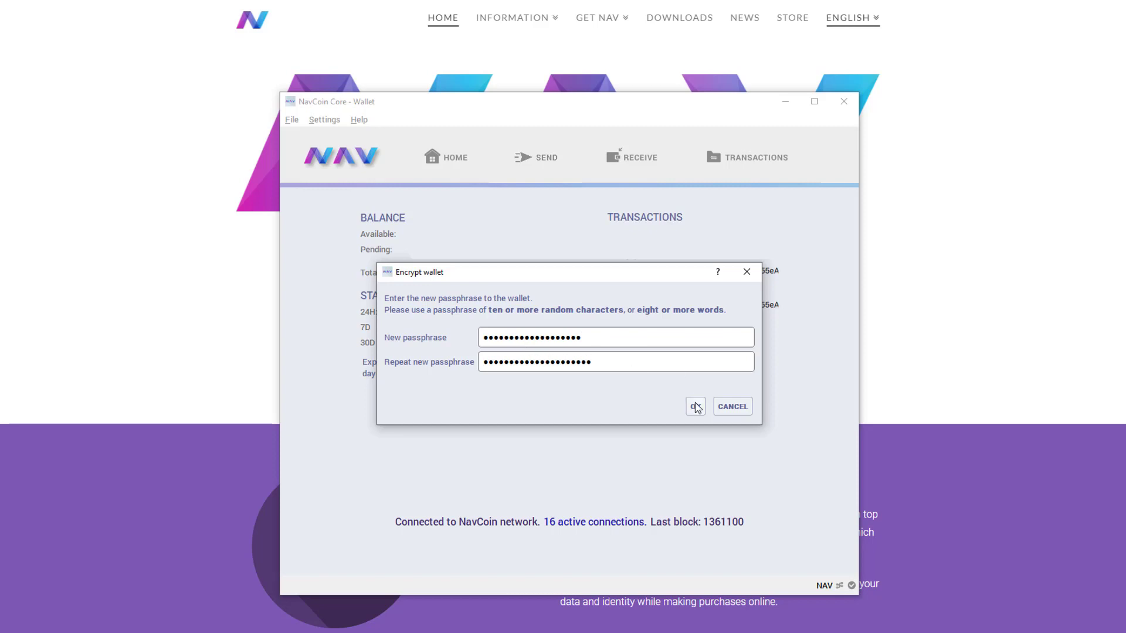
pyautogui.click(694, 405)
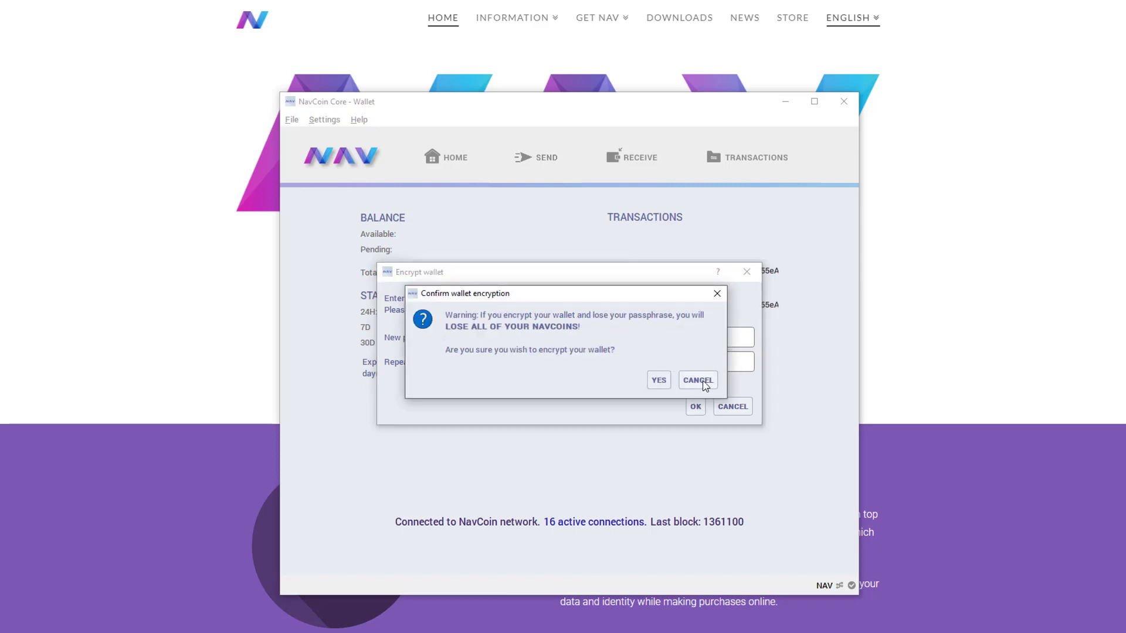
# Step: Correct the passphrase, resubmit it, and confirm encrypting the wallet
pyautogui.click(695, 379)
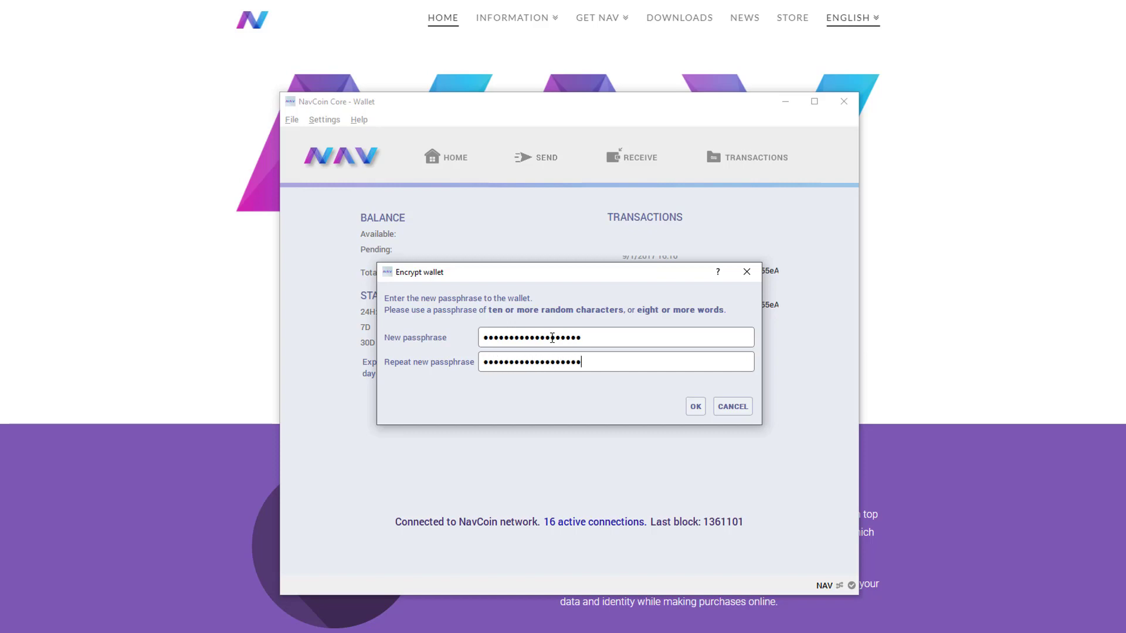
pyautogui.click(694, 406)
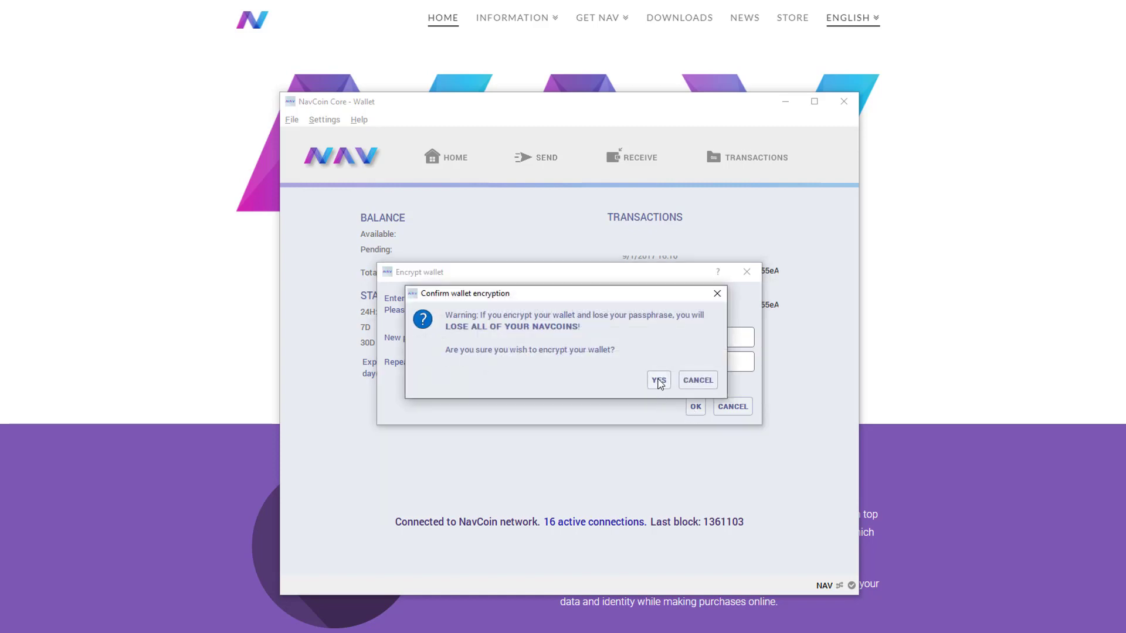
pyautogui.click(658, 380)
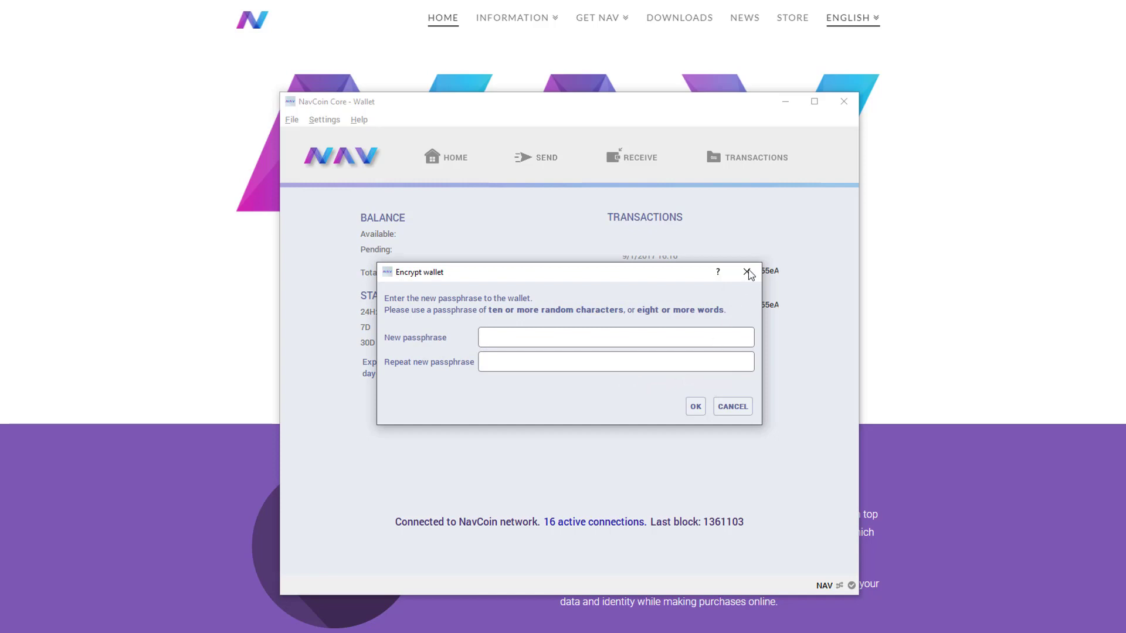
# Step: Acknowledge the Wallet encrypted notice so NavCoin Core restarts locked
pyautogui.click(693, 406)
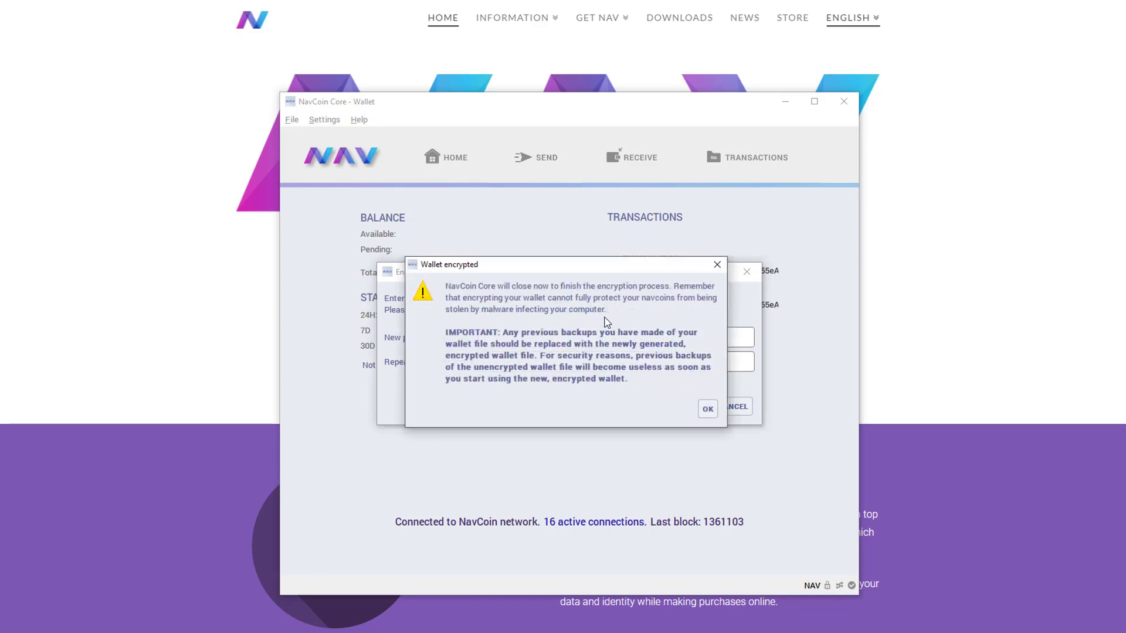
pyautogui.moveTo(618, 318)
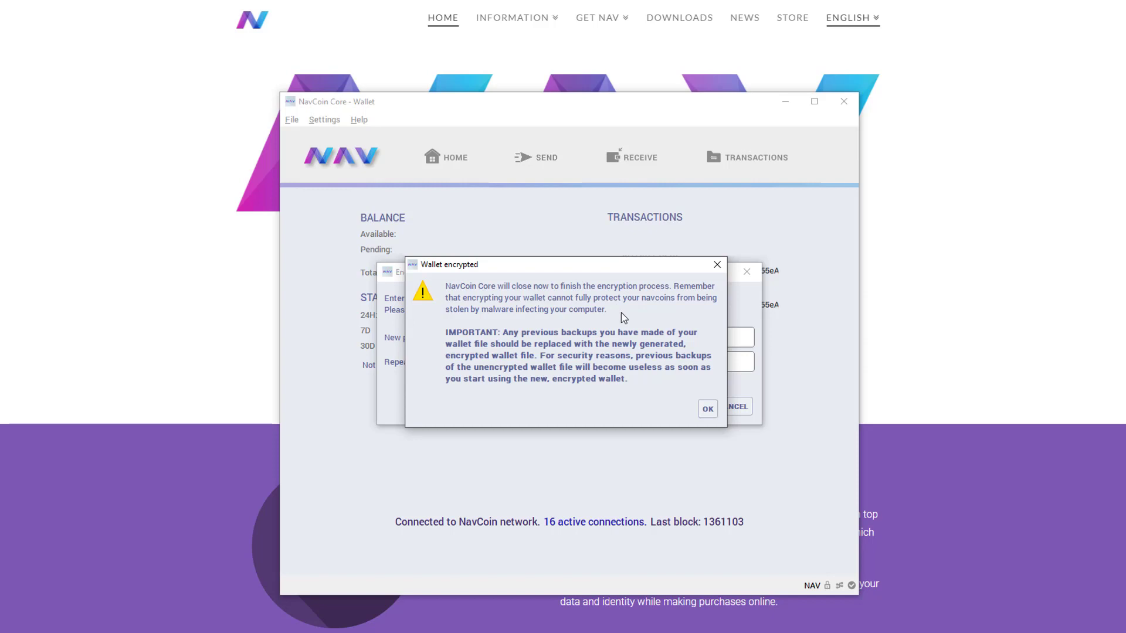
pyautogui.moveTo(703, 355)
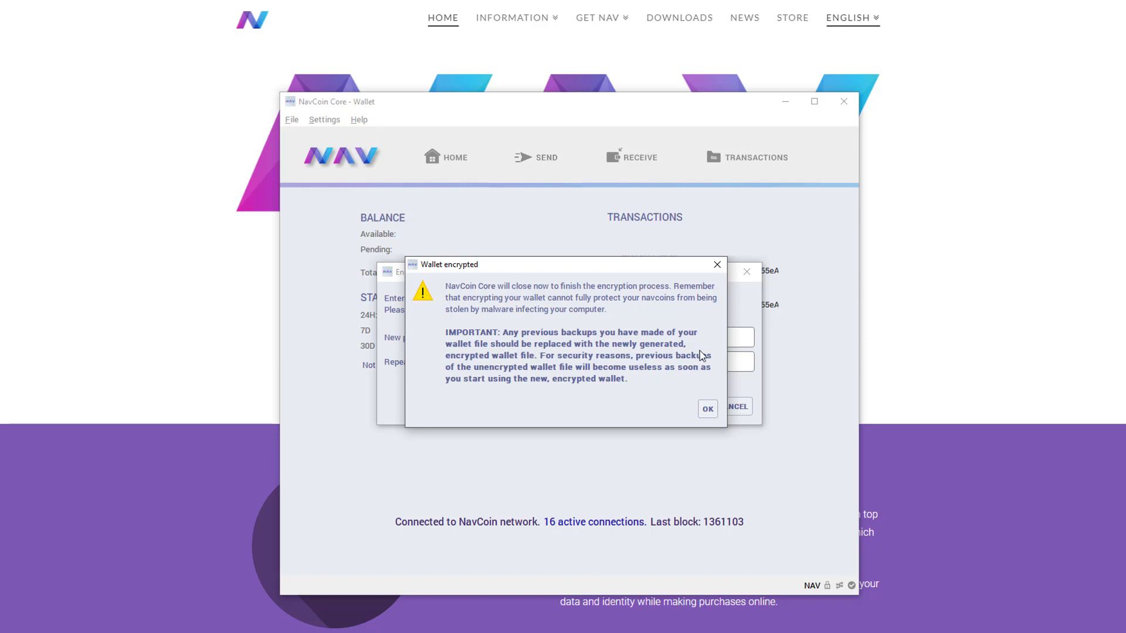
pyautogui.moveTo(676, 403)
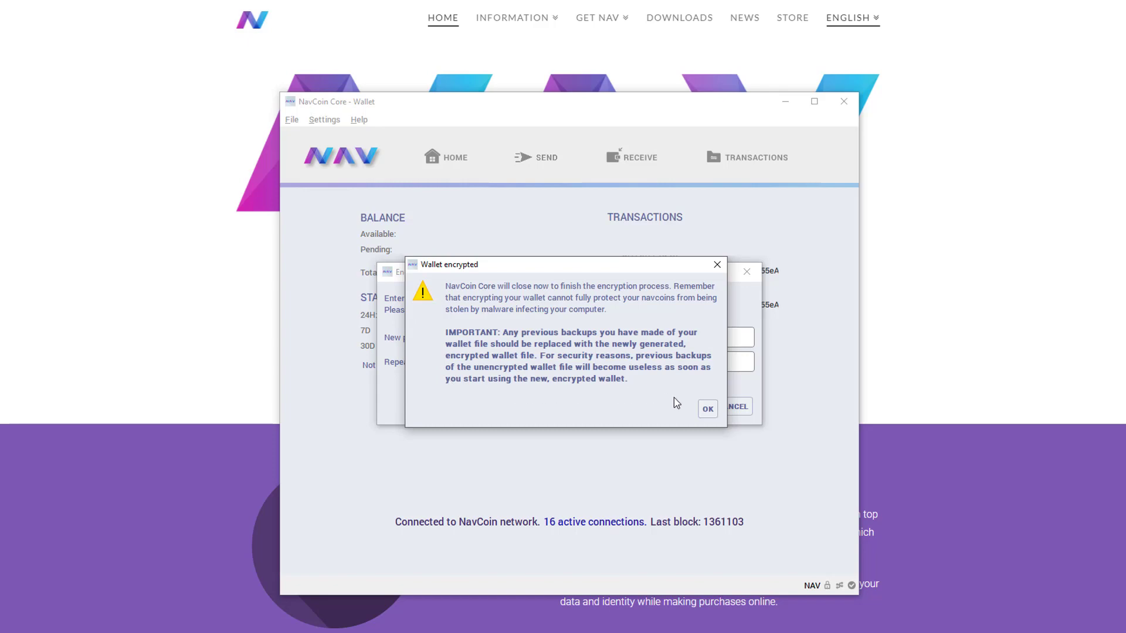
pyautogui.click(706, 408)
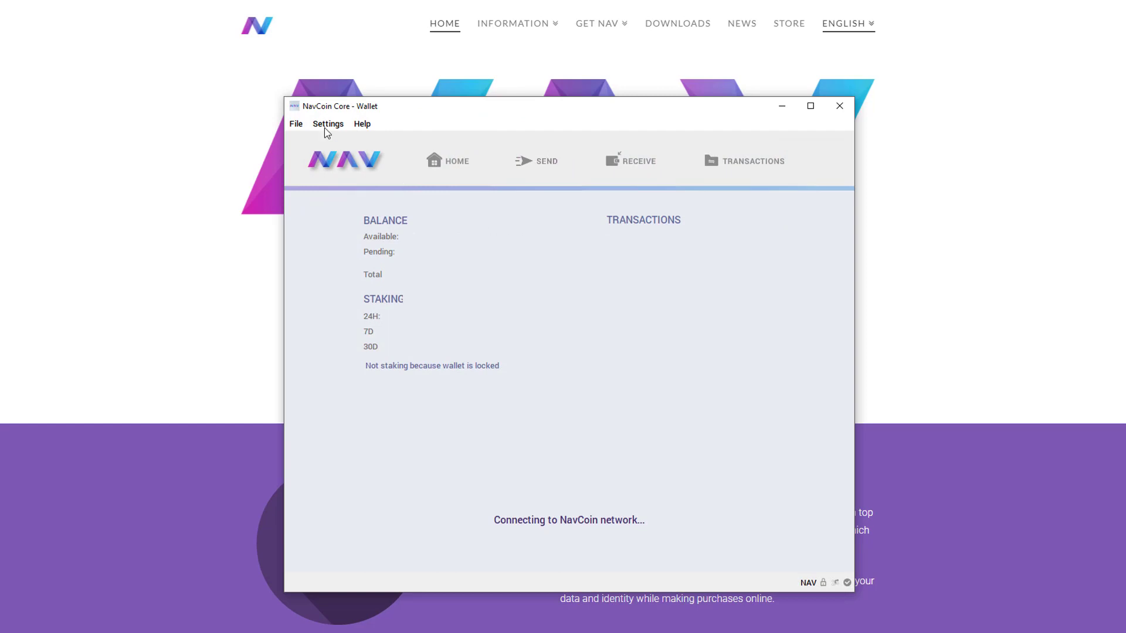
# Step: Unlock the wallet for staking from Settings using the passphrase
pyautogui.click(327, 124)
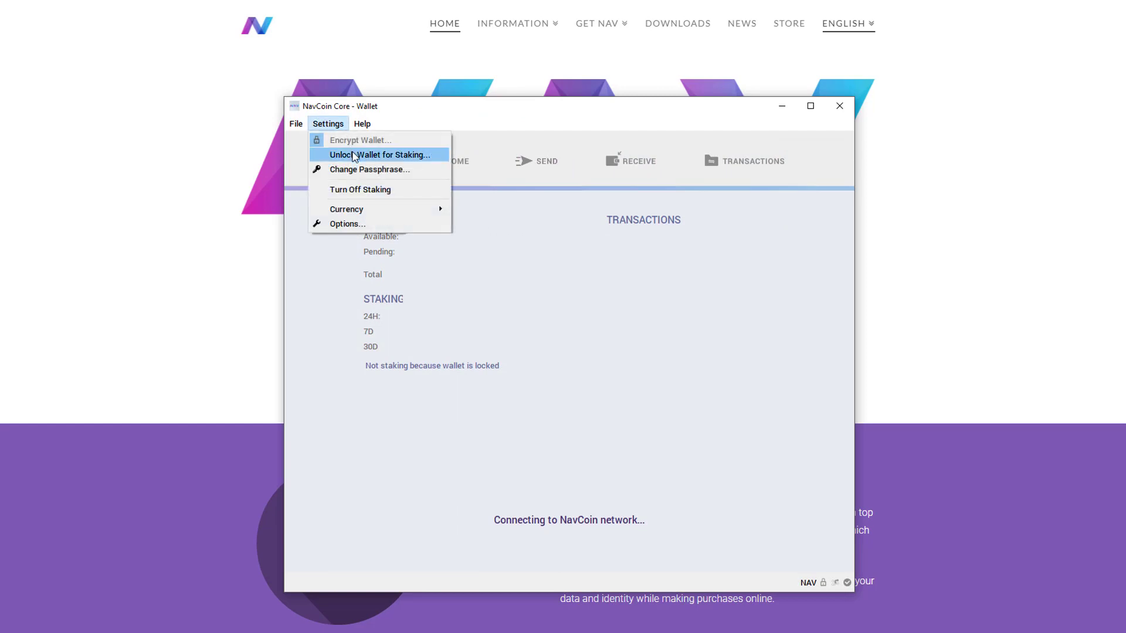
pyautogui.click(381, 154)
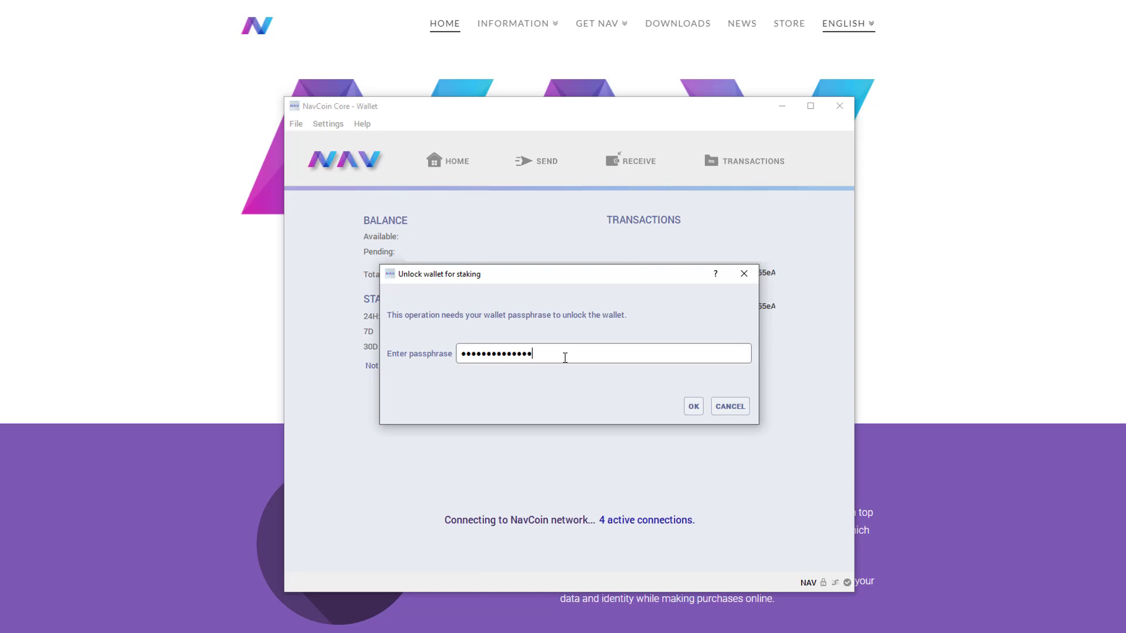
pyautogui.click(692, 405)
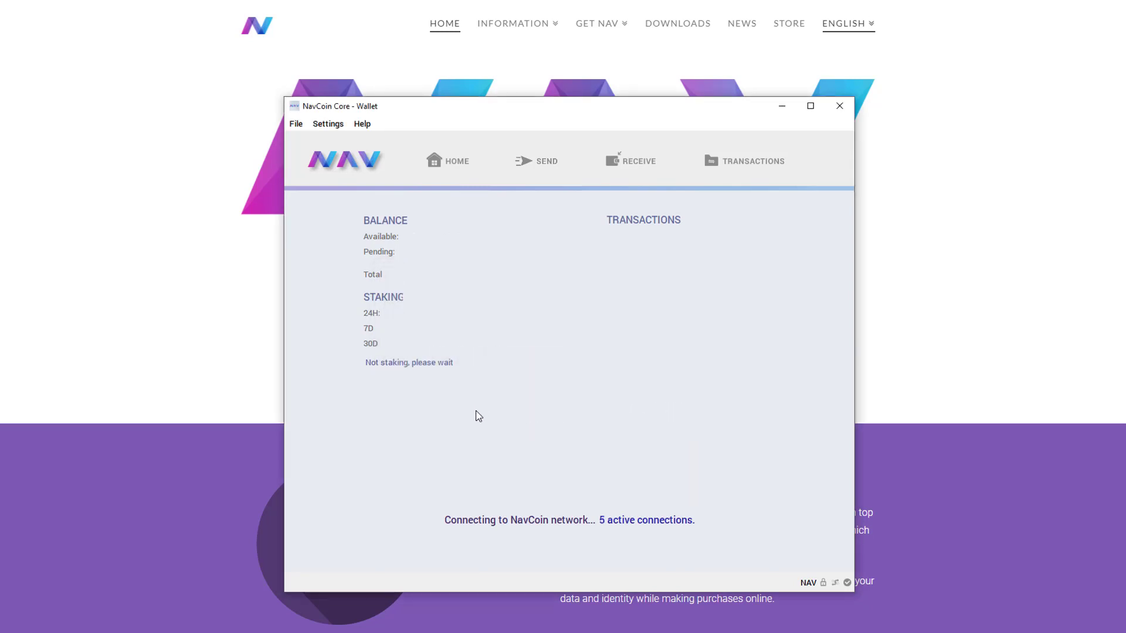
pyautogui.moveTo(357, 403)
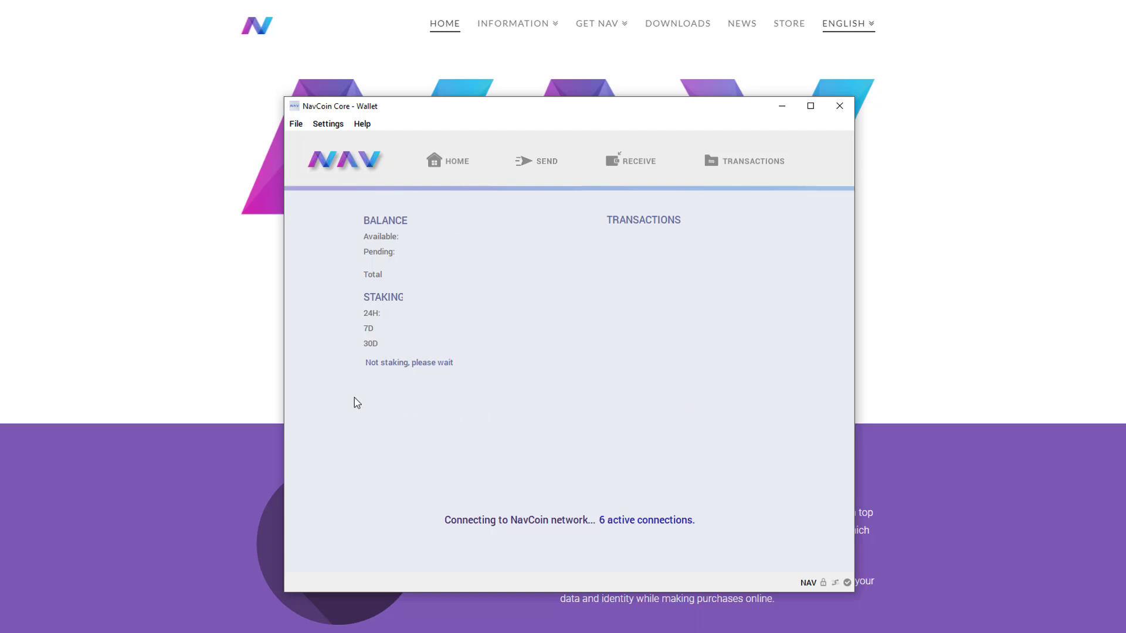
# Step: Back up the wallet via File > Backup Wallet as walletbackup.dat in Documents
pyautogui.click(295, 124)
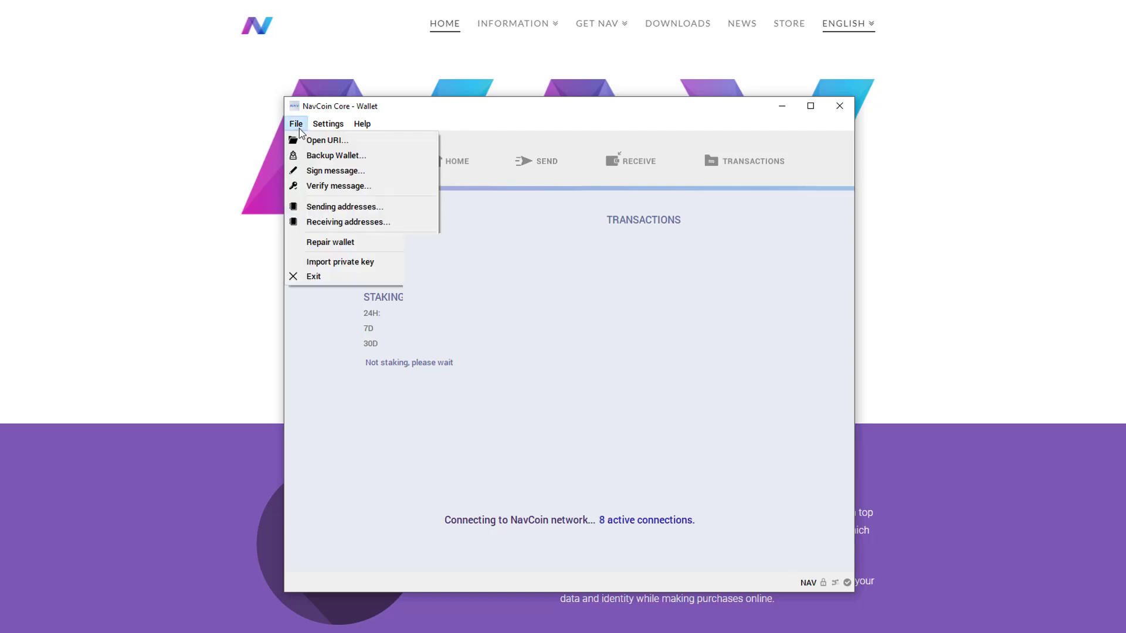
pyautogui.click(336, 155)
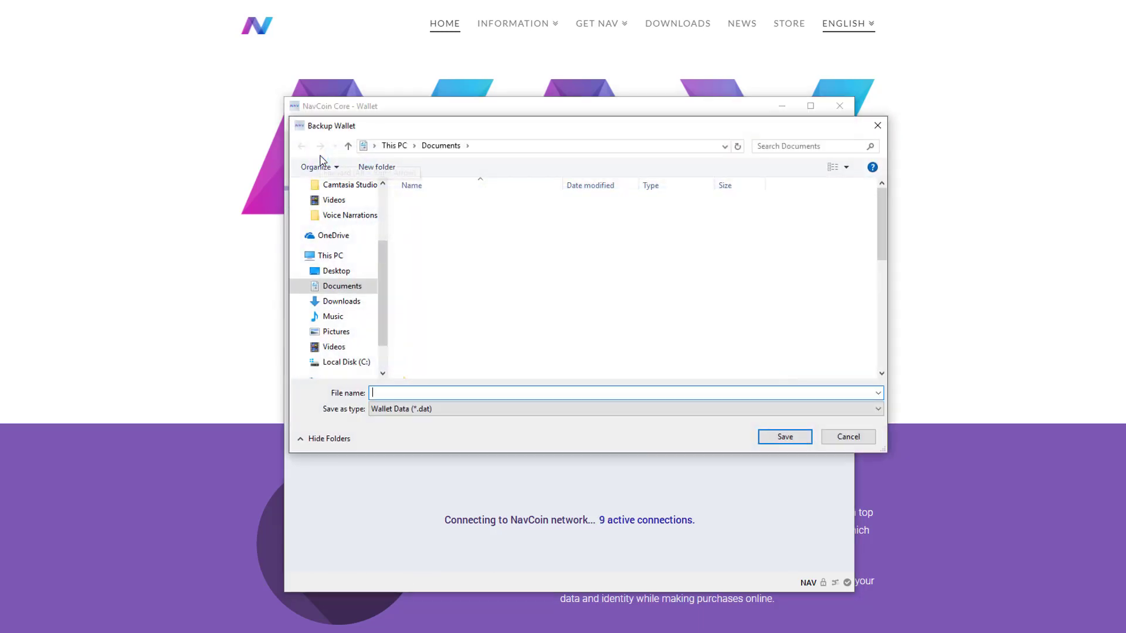
pyautogui.moveTo(541, 391)
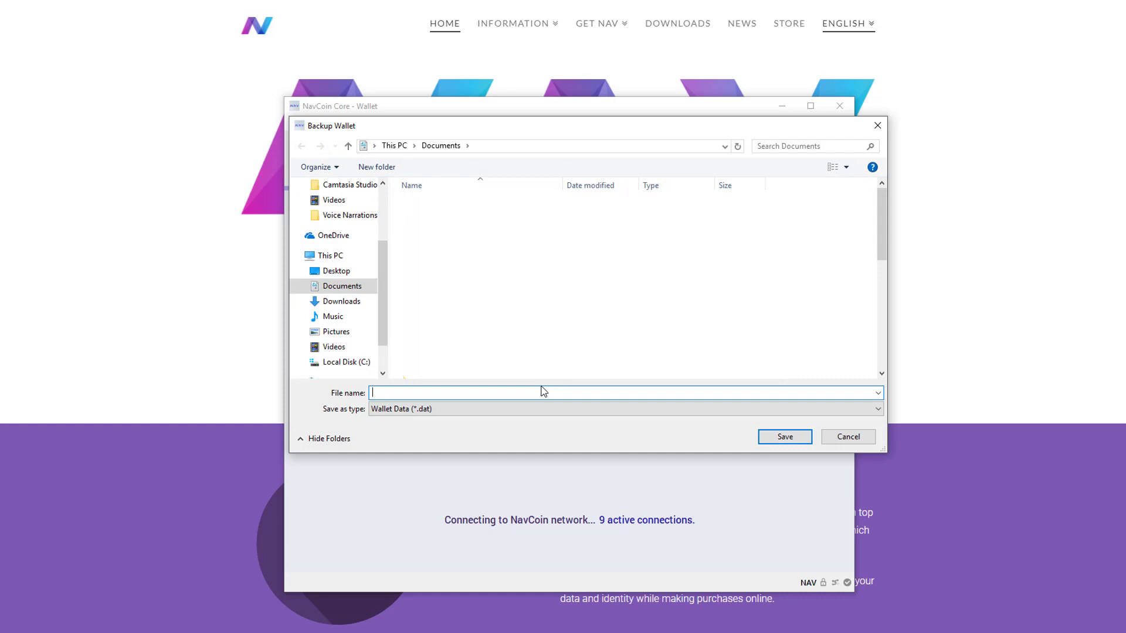
pyautogui.write('walletb')
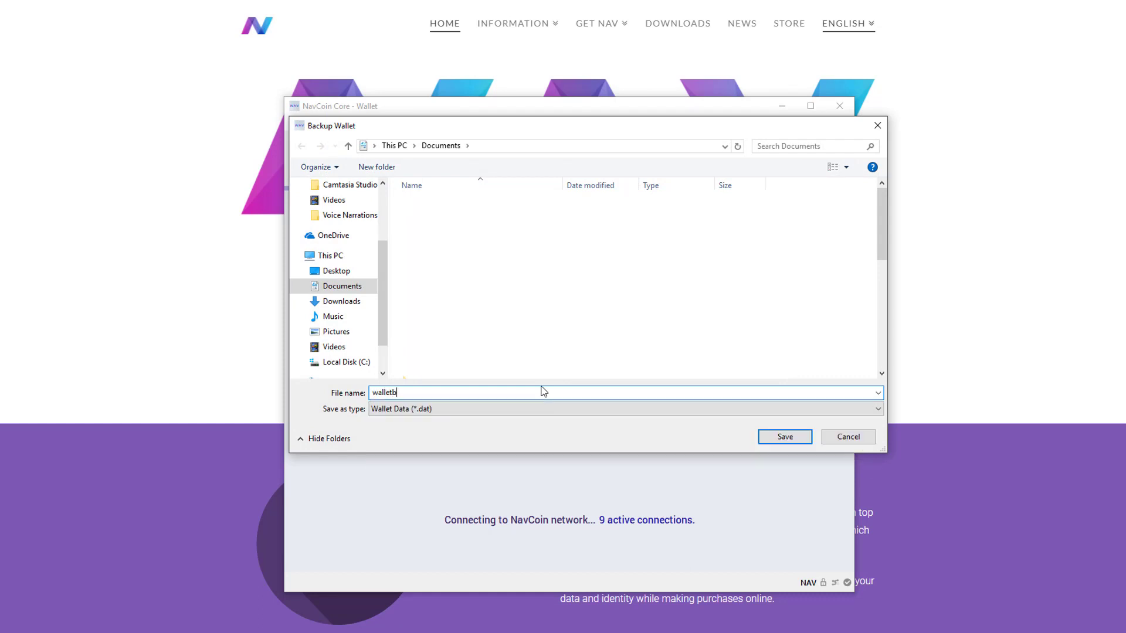
pyautogui.write('ackup')
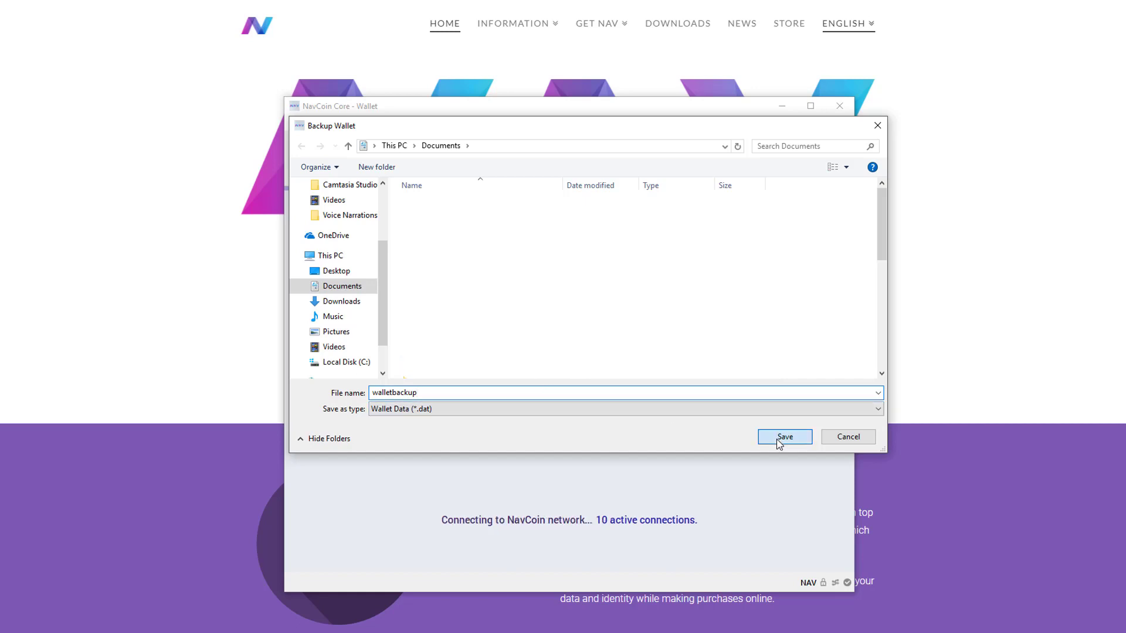
pyautogui.click(783, 436)
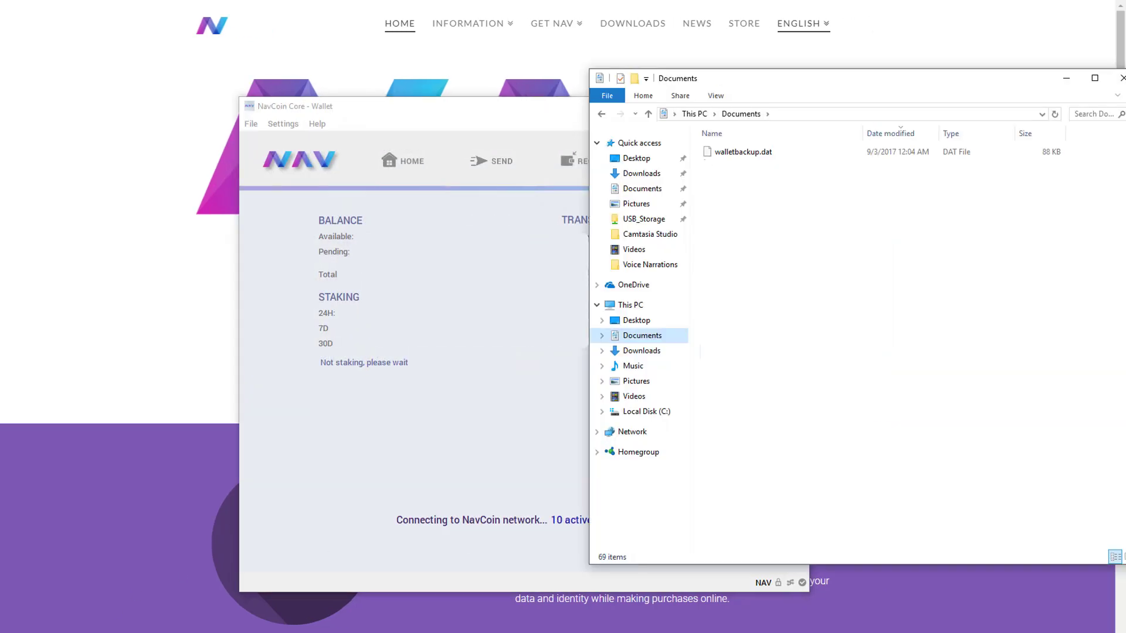
pyautogui.click(740, 151)
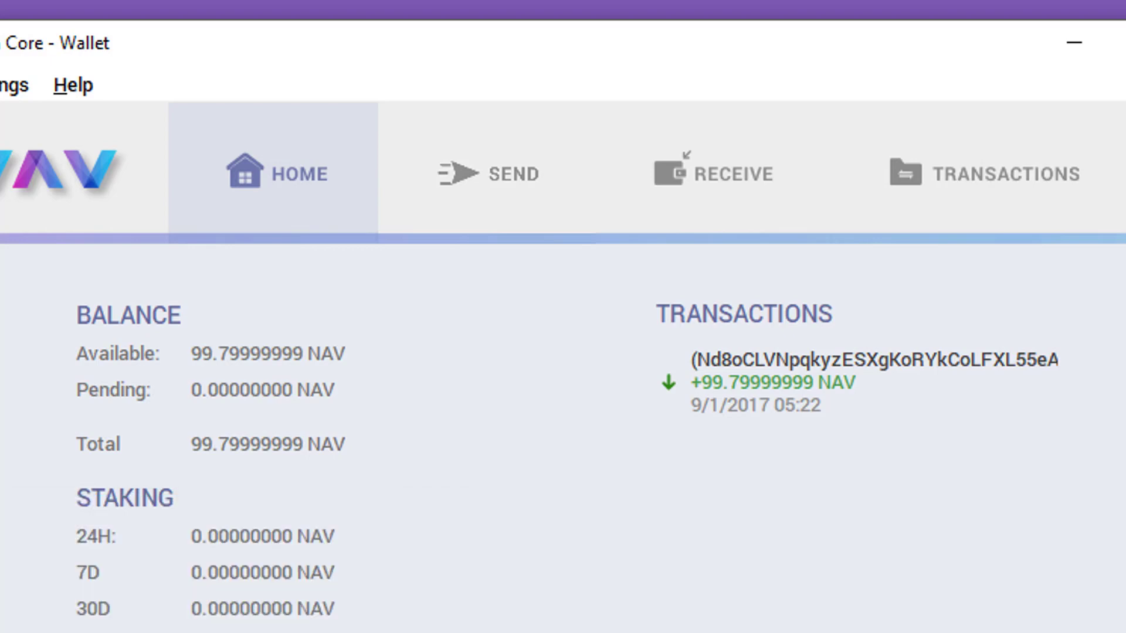
# Step: Scroll the Home tab to the Staking section showing about 1 day to reward
pyautogui.scroll(-3)
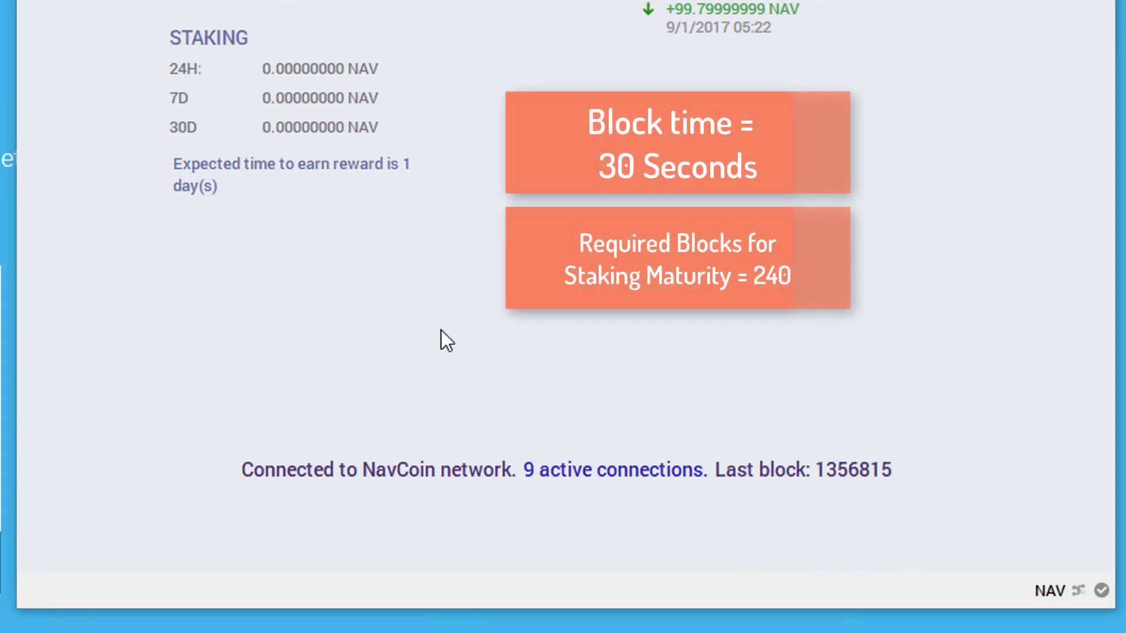
pyautogui.moveTo(284, 235)
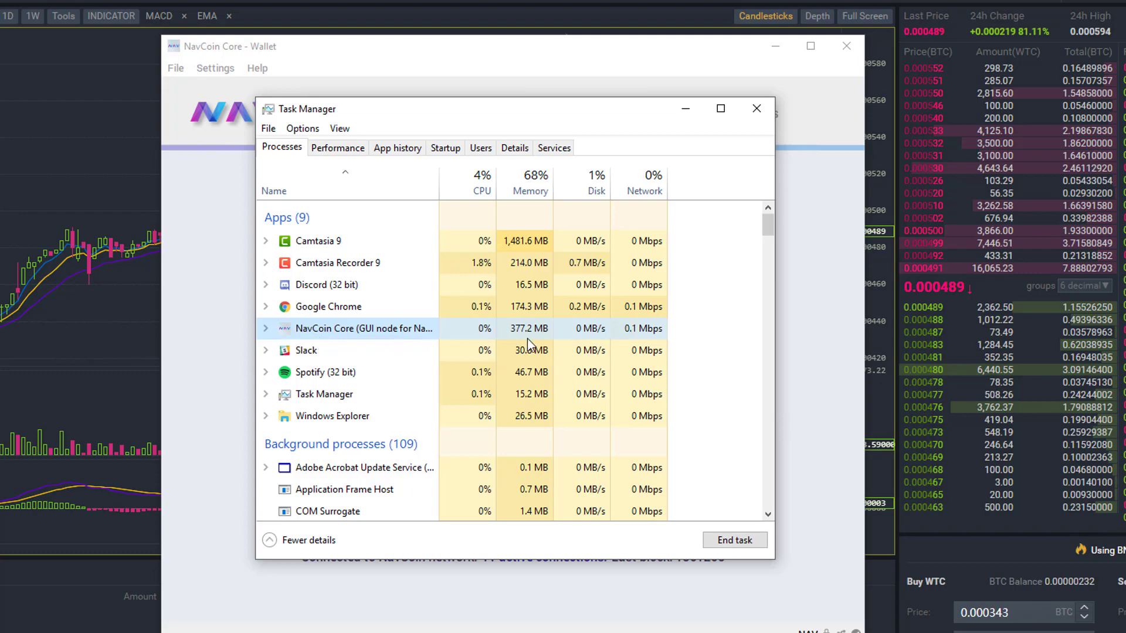
pyautogui.moveTo(689, 351)
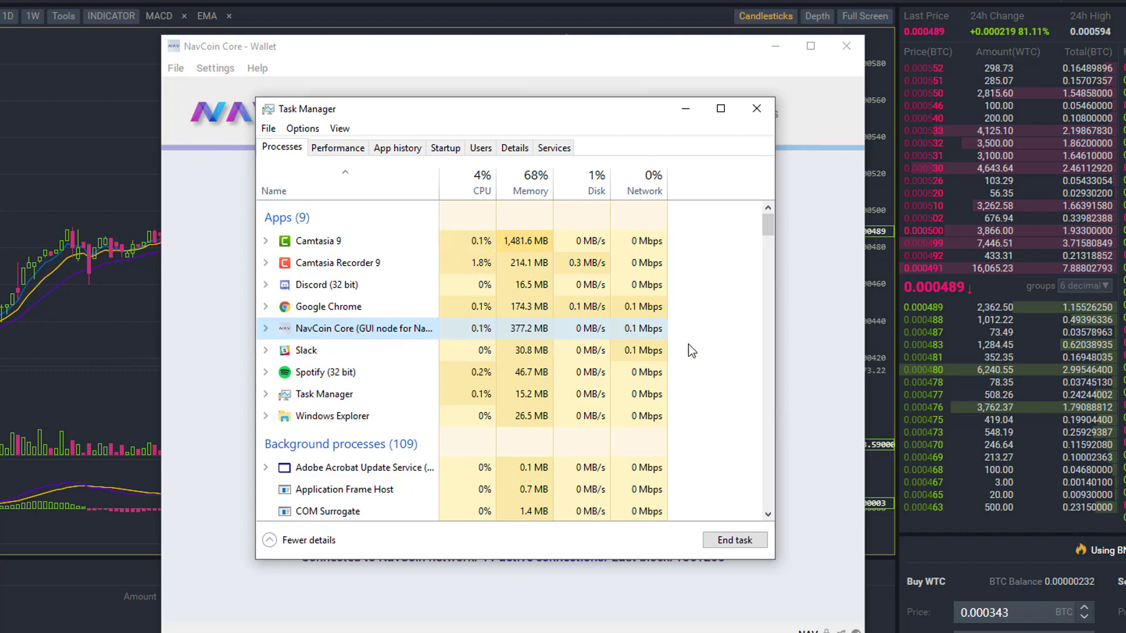